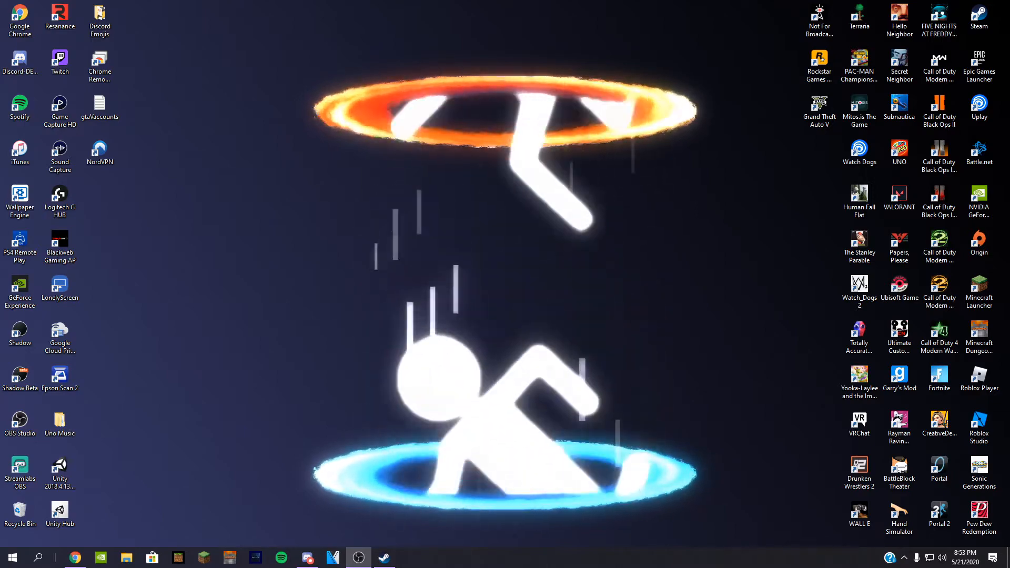
# Step: Launch the Steam client from the taskbar so the library home page shows
pyautogui.click(383, 558)
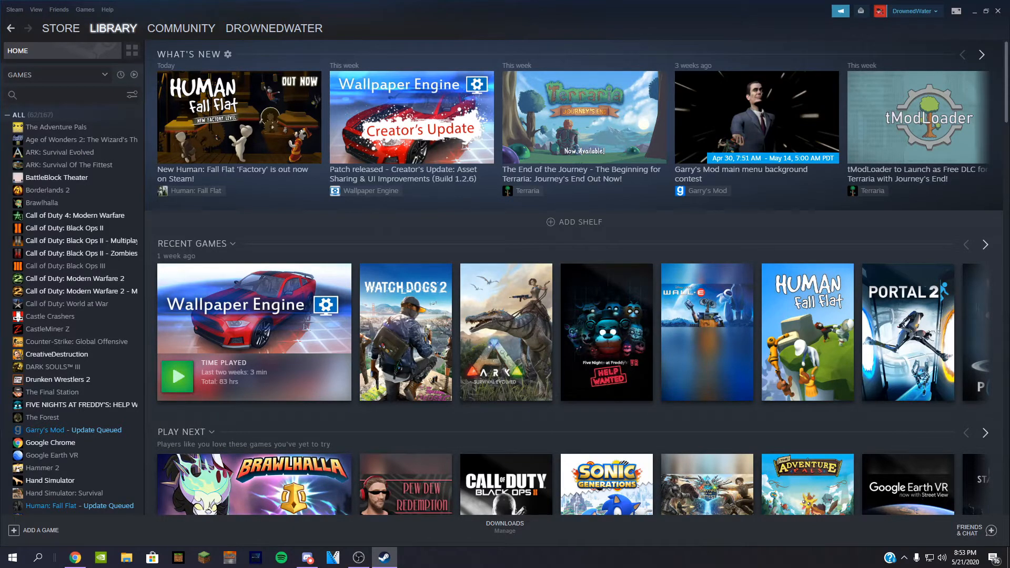
pyautogui.moveTo(405, 333)
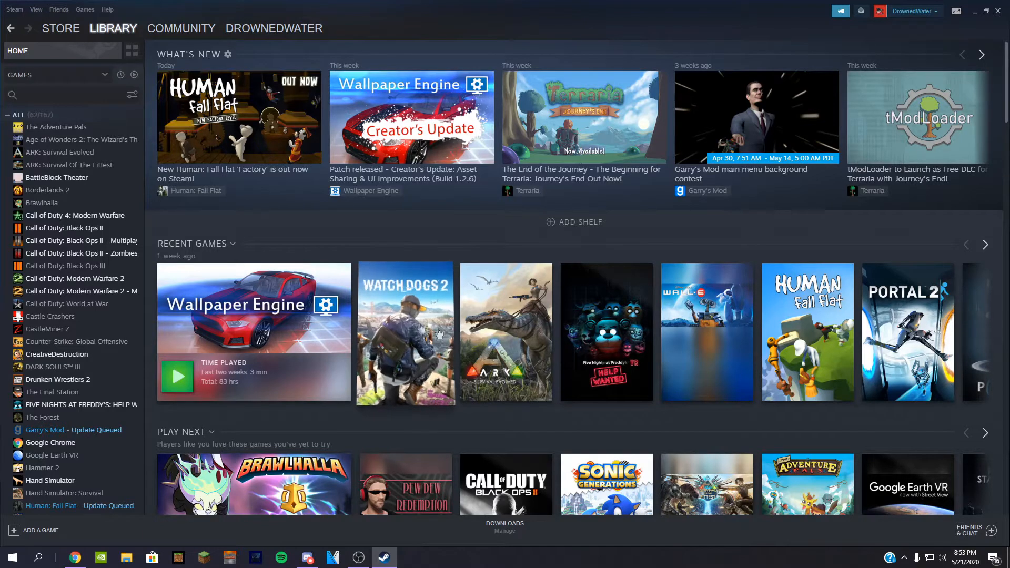
# Step: Open Brawlhalla's library page, then switch to ARK: Survival Of The Fittest
pyautogui.click(42, 202)
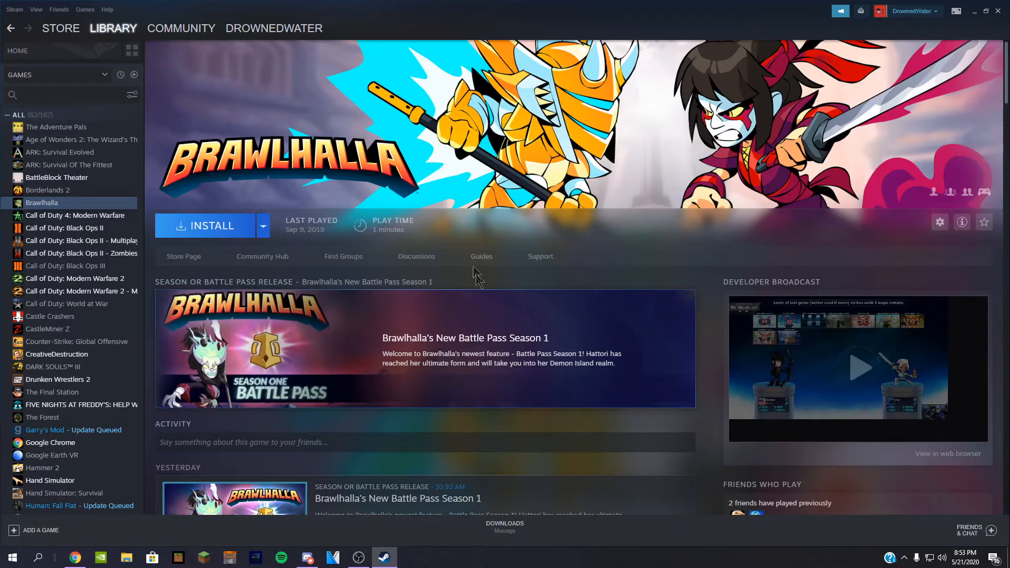
pyautogui.moveTo(248, 286)
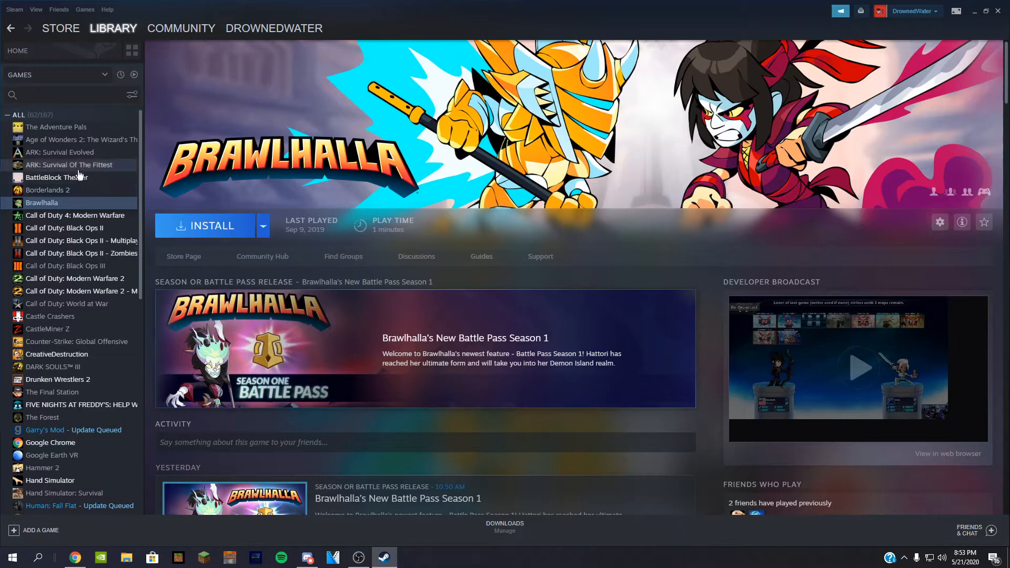
pyautogui.click(70, 164)
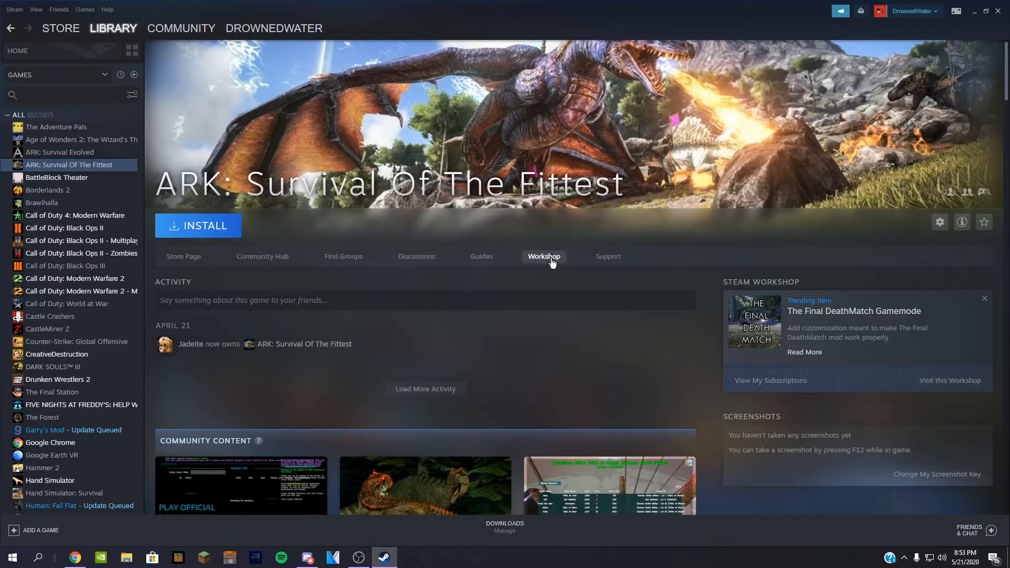
# Step: Open ARK's Workshop and scroll down to its Most Popular mods list
pyautogui.click(543, 256)
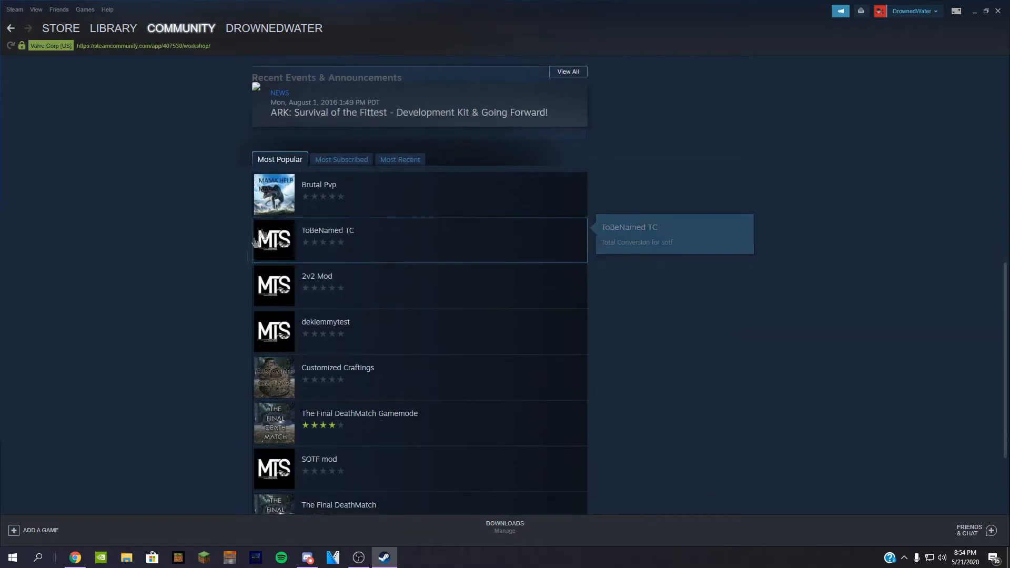
pyautogui.scroll(-3)
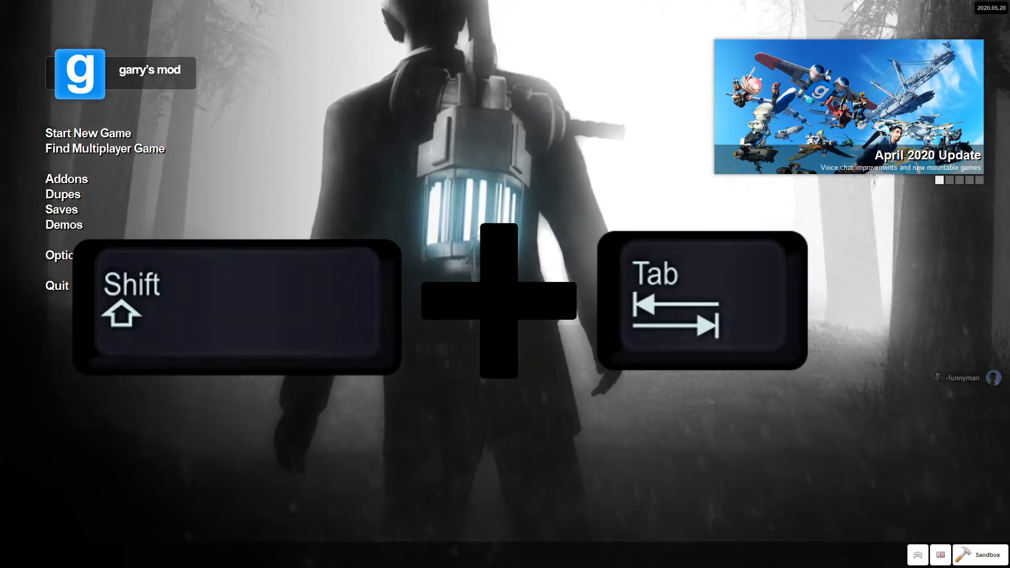
# Step: Bring up the Steam overlay (Shift+Tab) and drag the friends list aside
pyautogui.press('shift+tab')
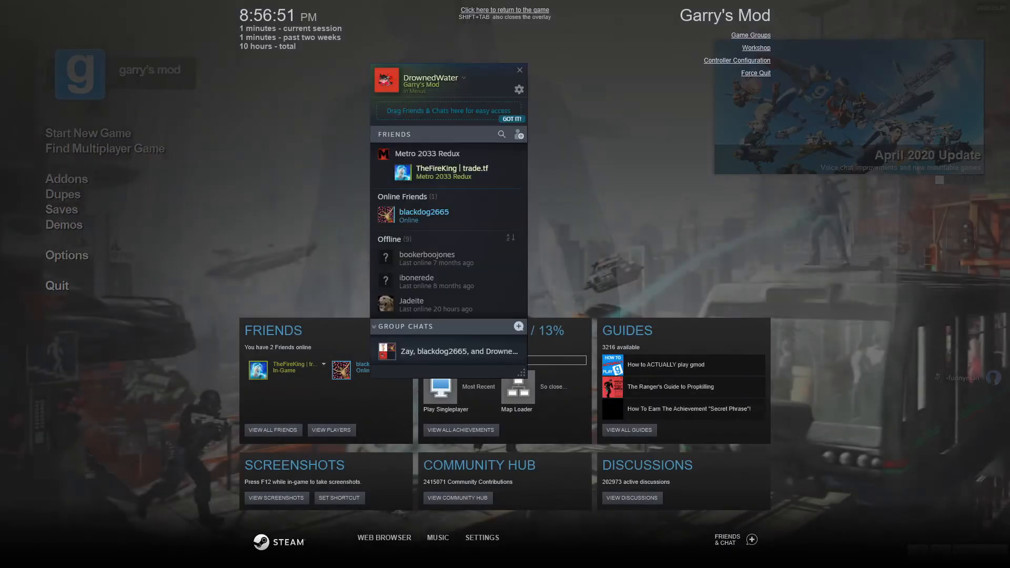
pyautogui.moveTo(449, 79); pyautogui.dragTo(842, 133)
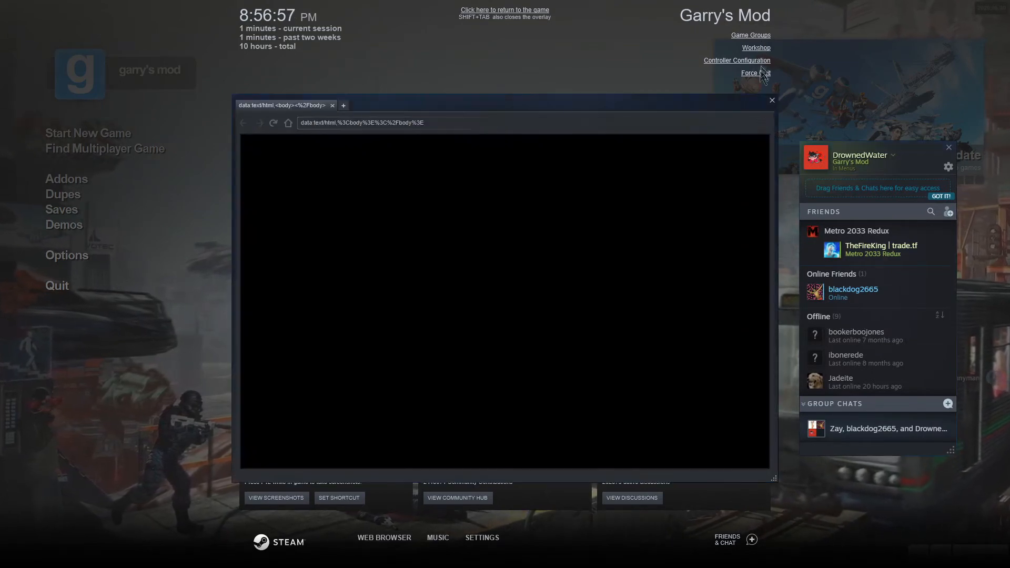
# Step: Open the Garry's Mod Workshop in the overlay browser and scroll to Most Popular addons
pyautogui.click(755, 47)
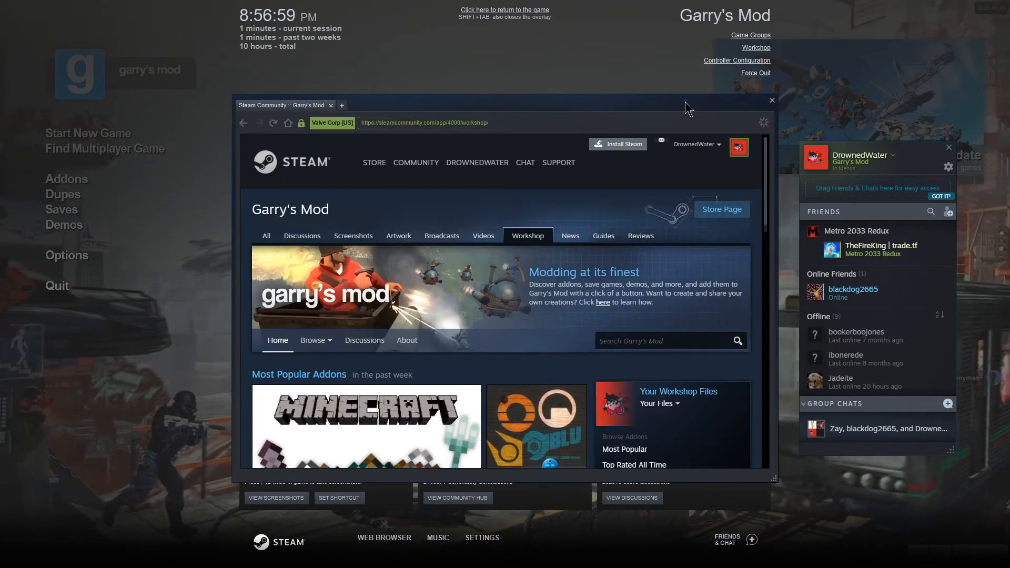
pyautogui.scroll(-3)
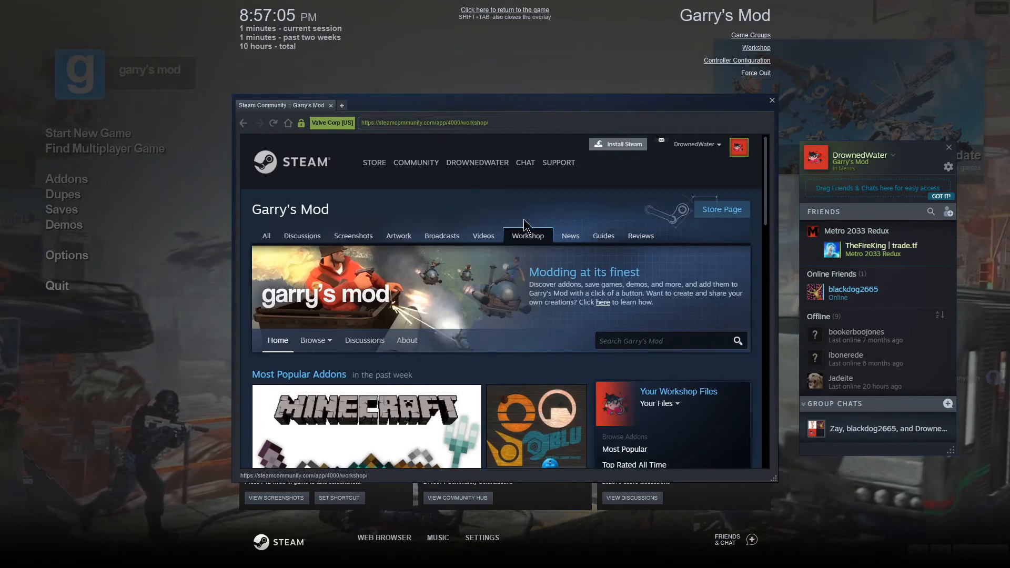
pyautogui.scroll(-3)
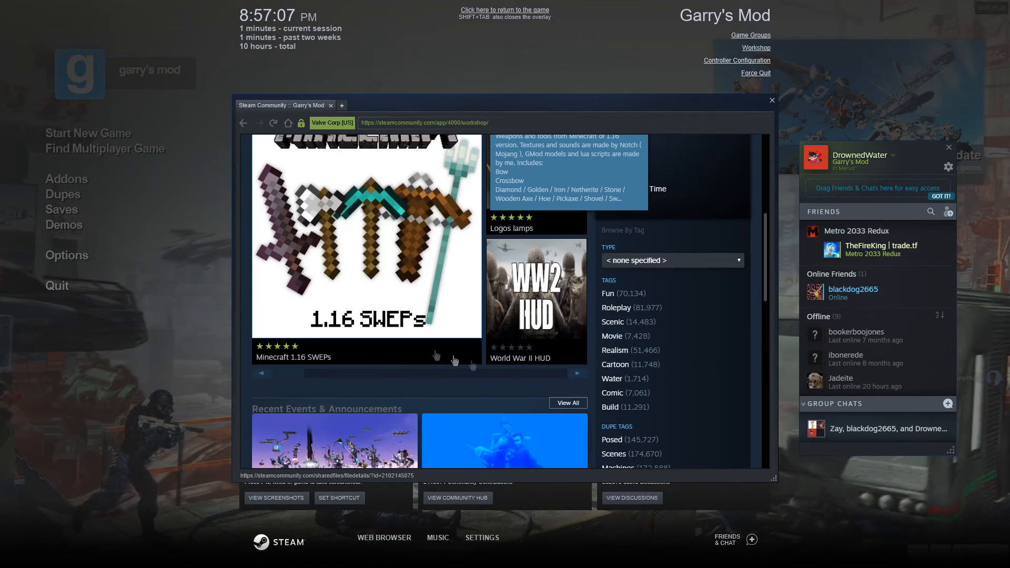
pyautogui.scroll(-3)
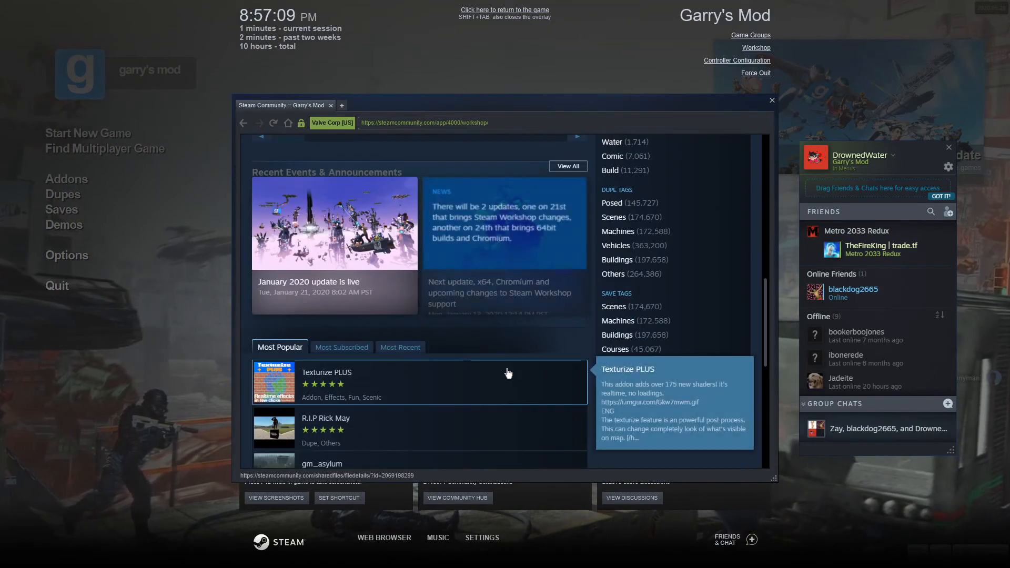